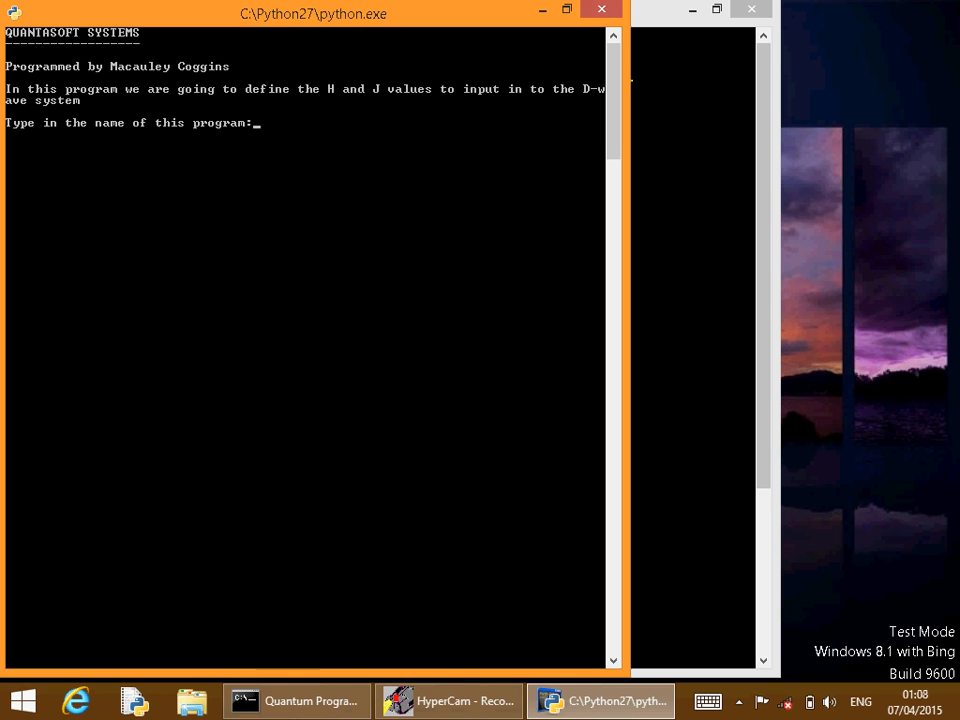
text(not)
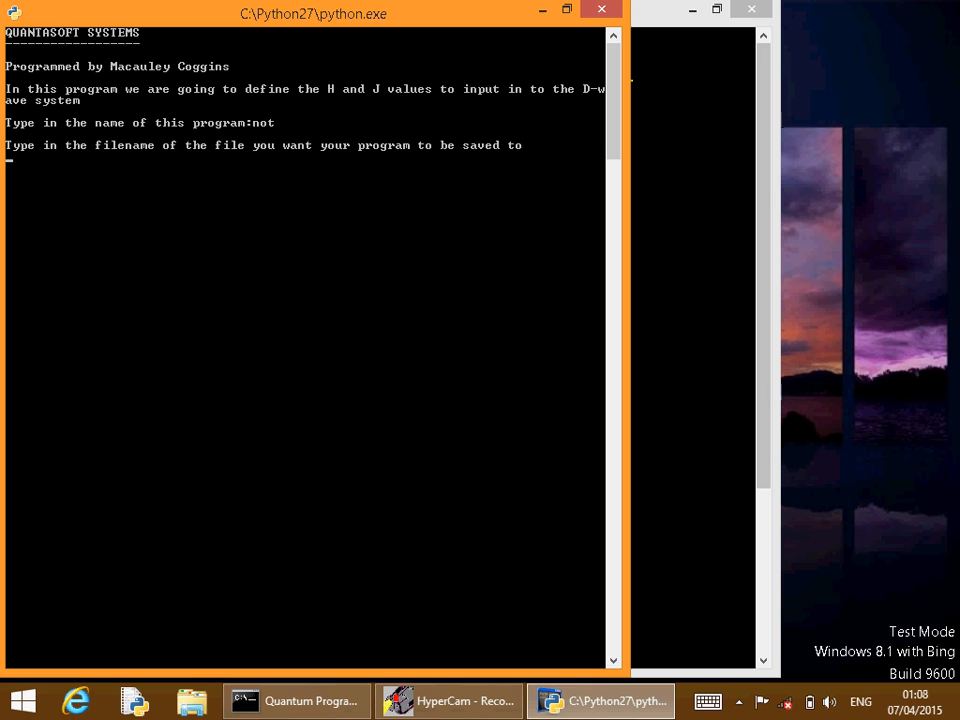
text(not.)
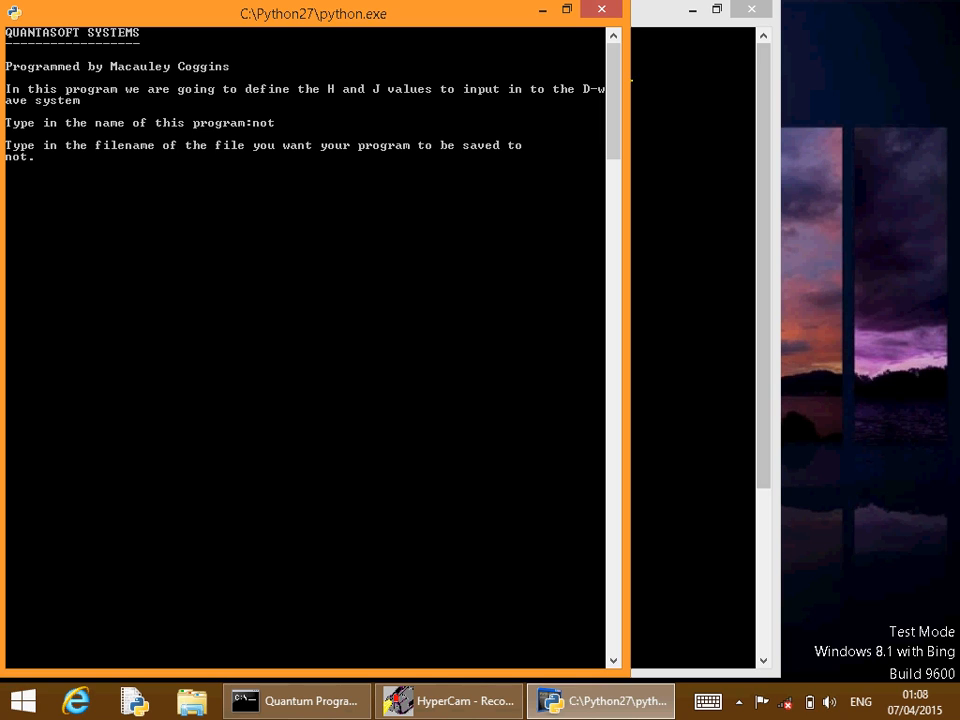
text(.txt)
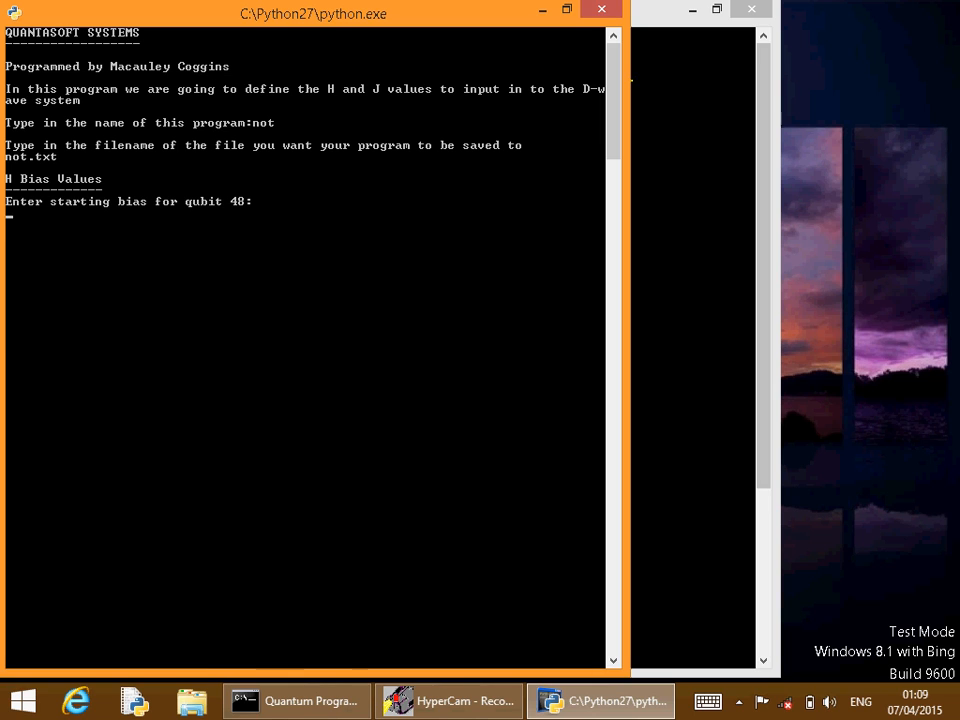
text(0)
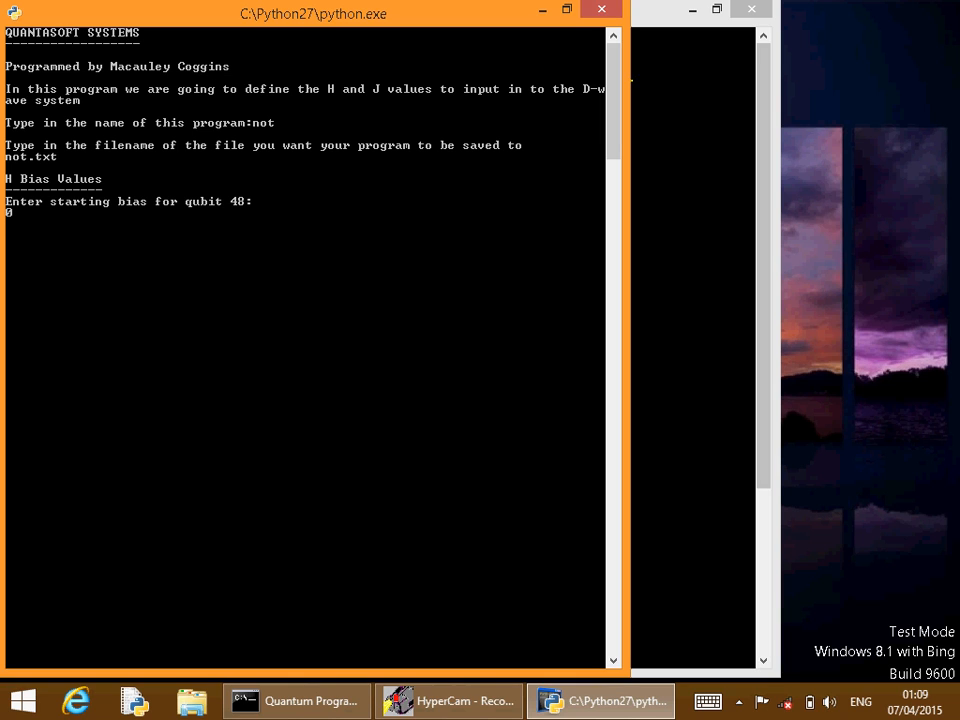
text(.2)
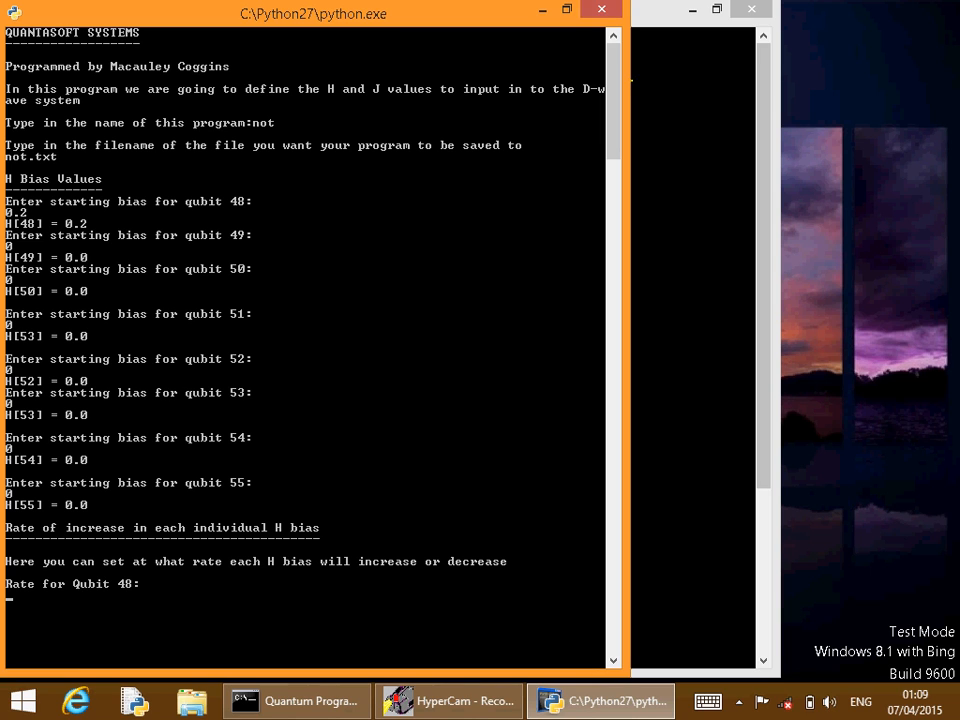
text(0)
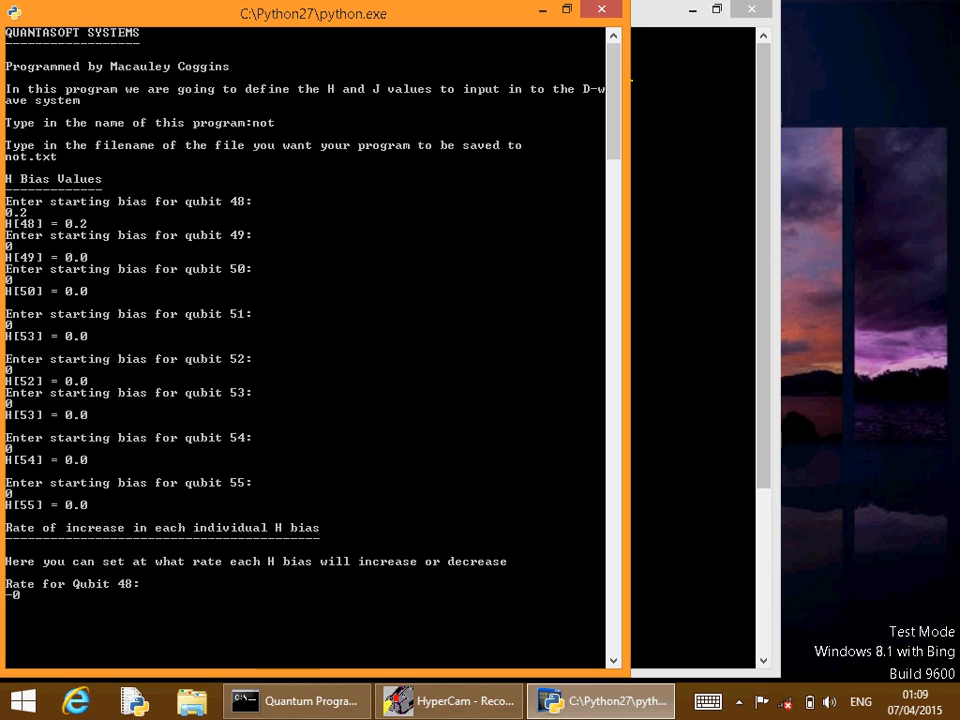
text(1)
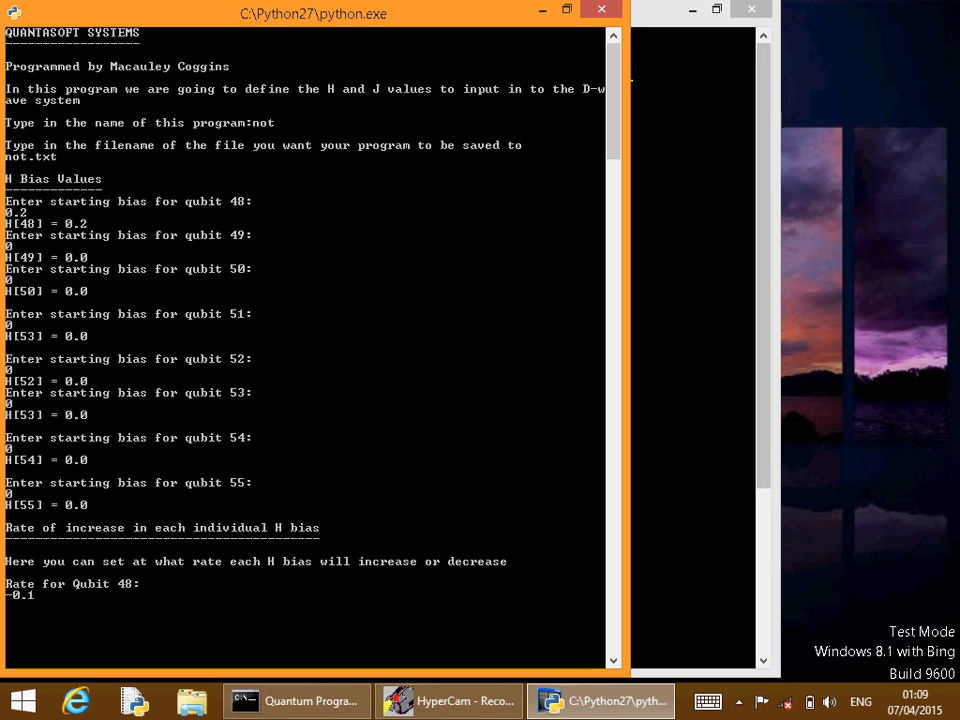
mouse_move(36, 596)
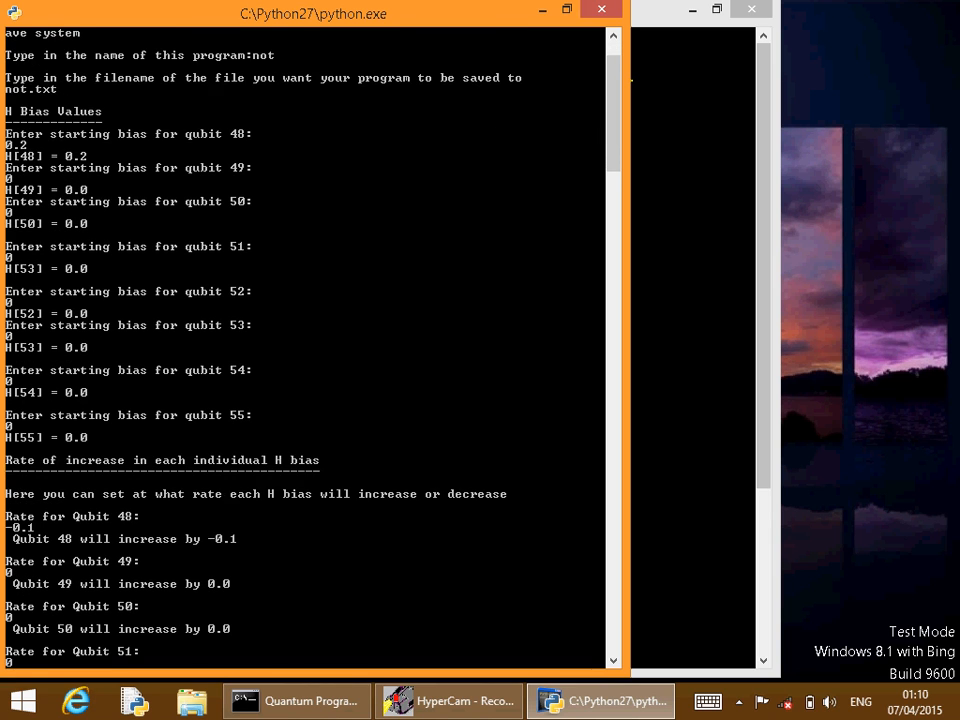
scroll(down, 3)
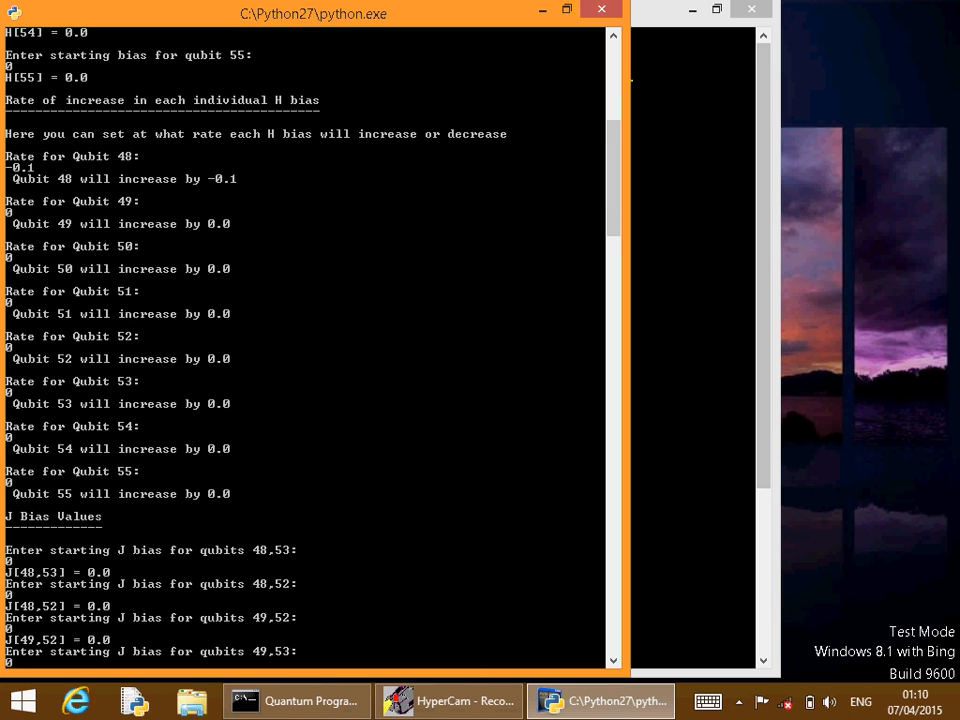
scroll(down, 3)
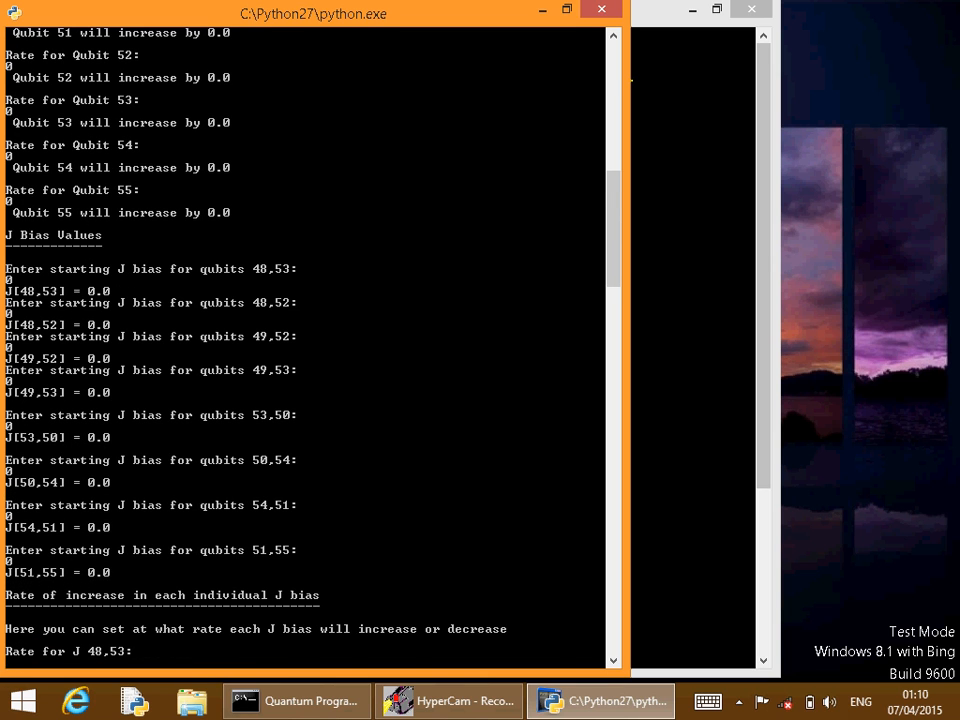
scroll(down, 3)
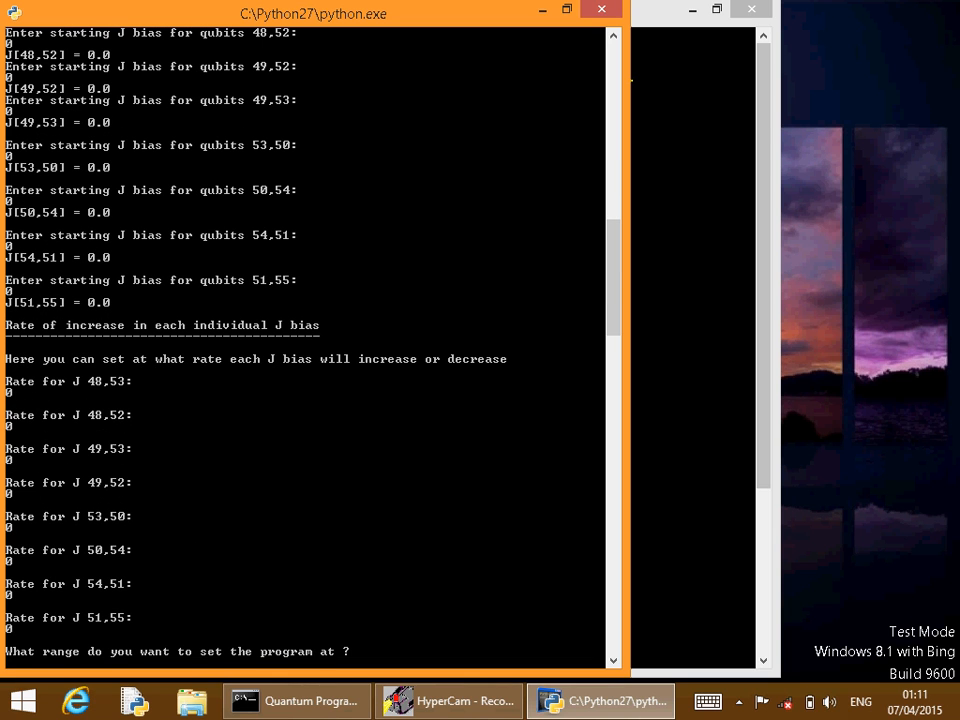
text(4)
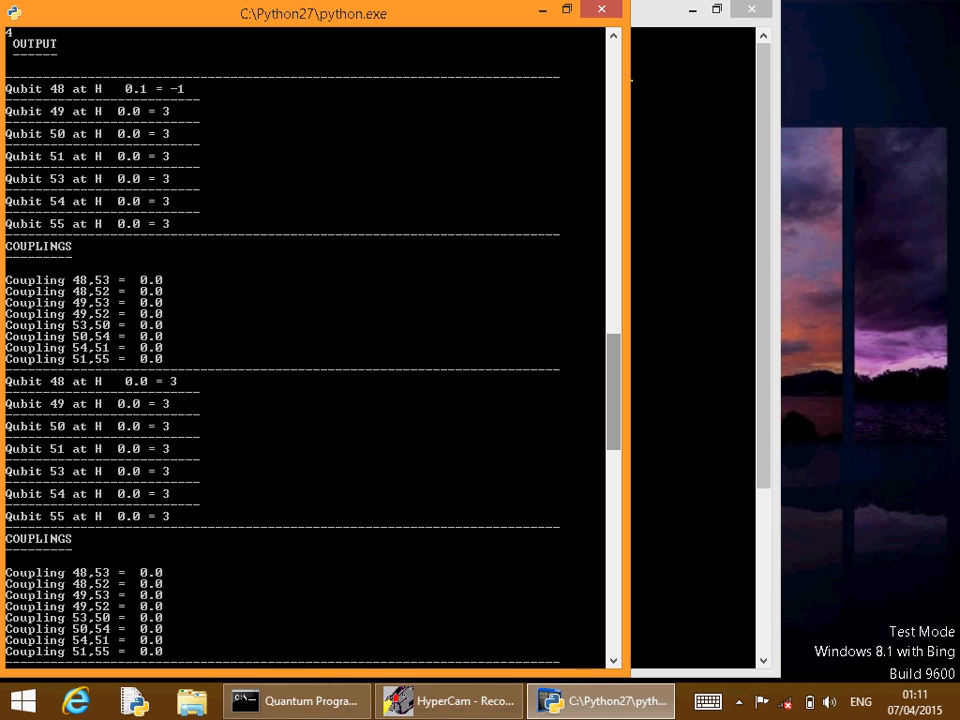
scroll(down, 3)
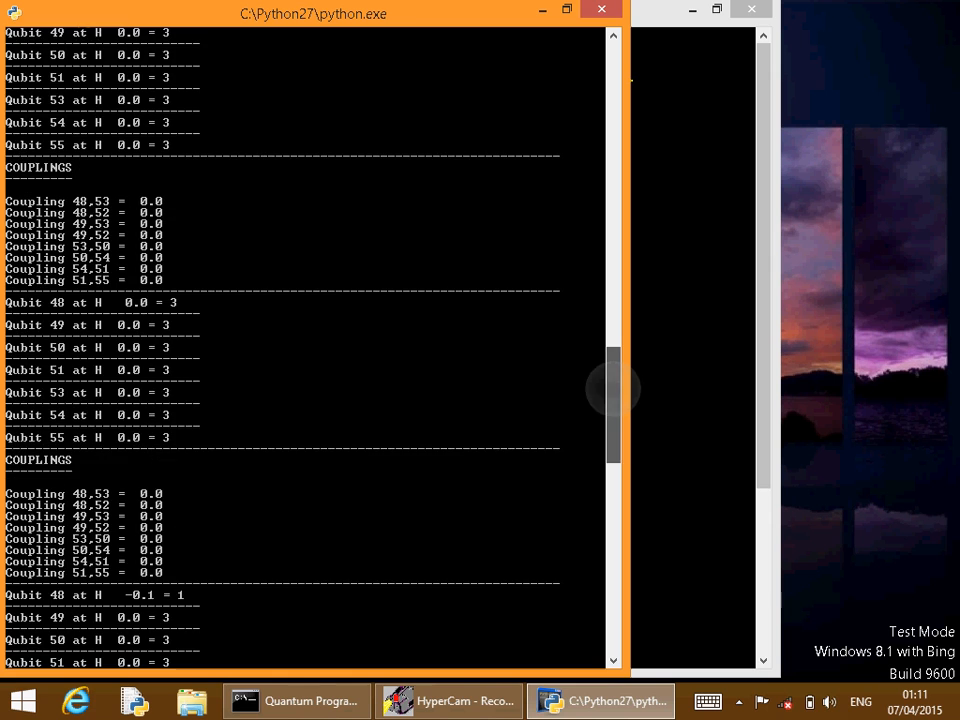
scroll(down, 3)
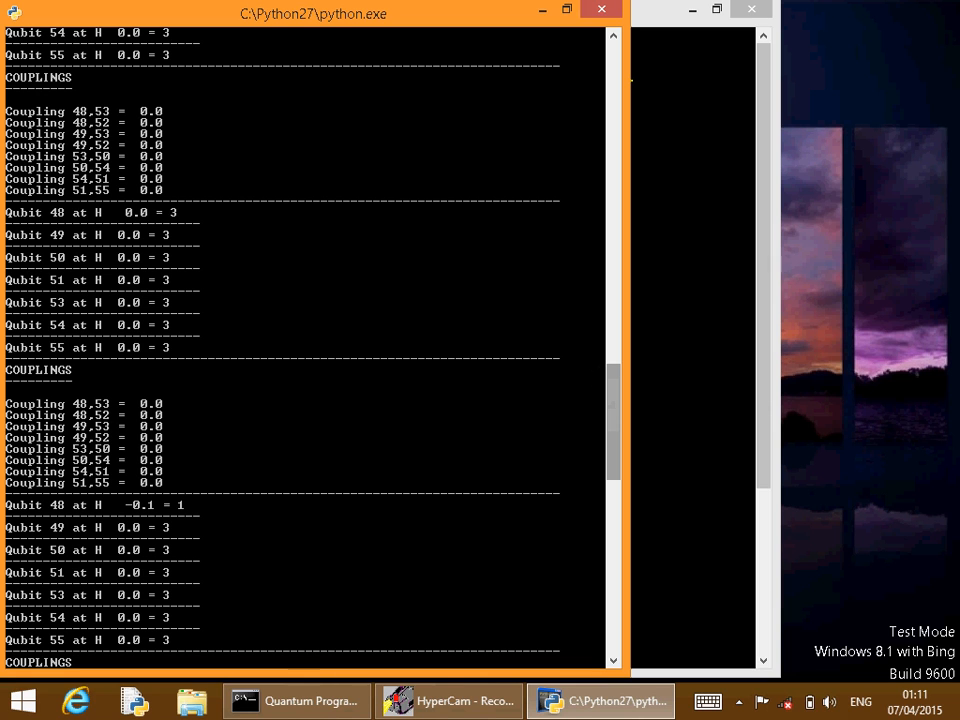
scroll(down, 3)
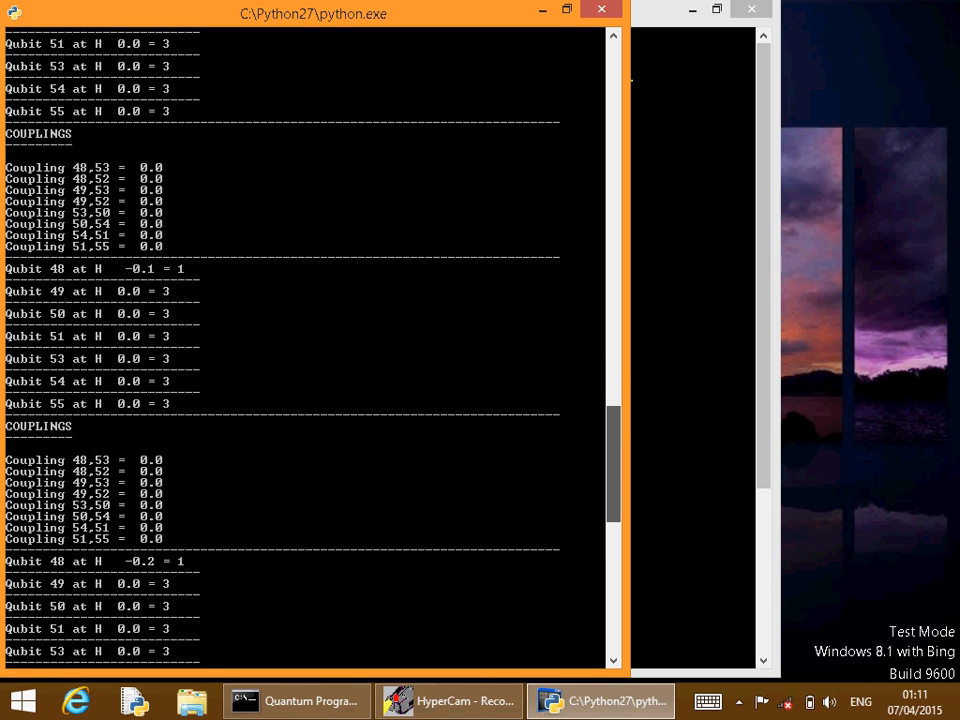
scroll(up, 3)
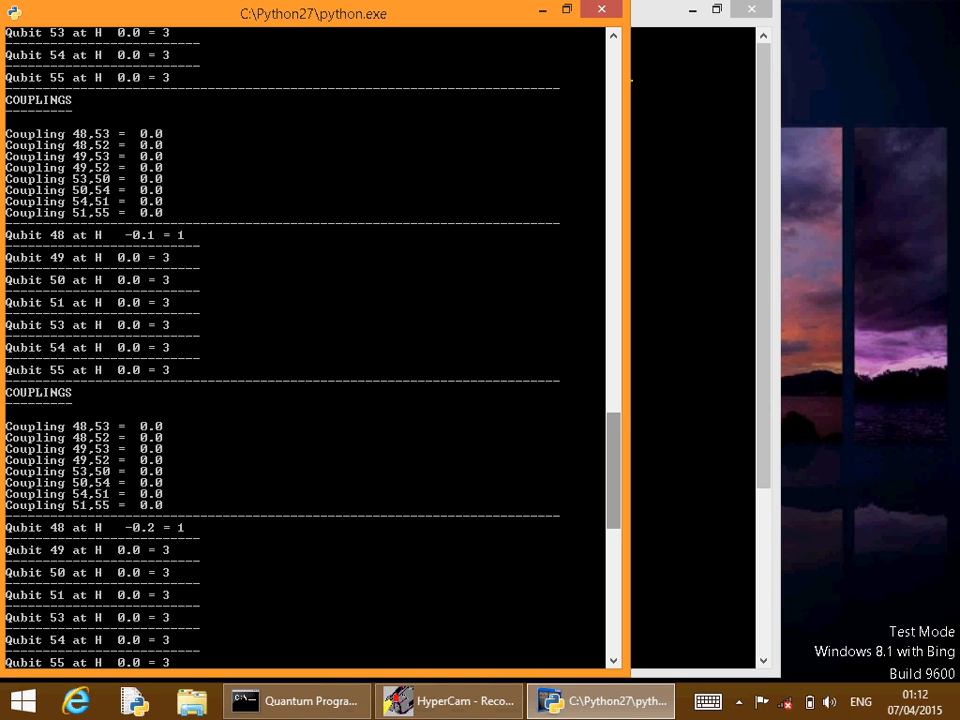
scroll(down, 3)
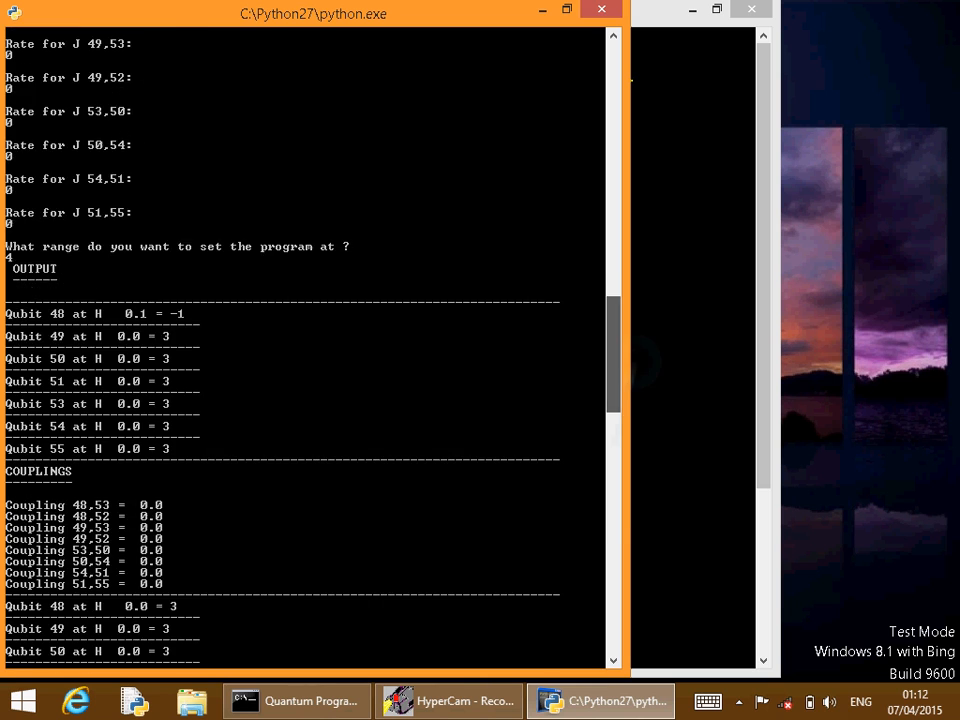
scroll(down, 3)
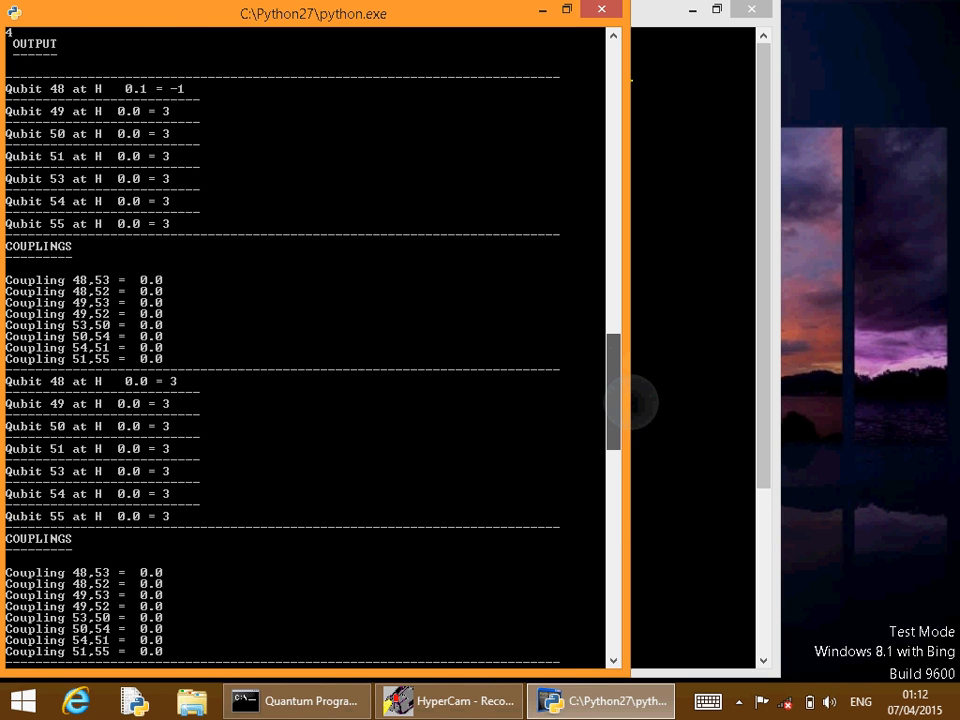
scroll(down, 3)
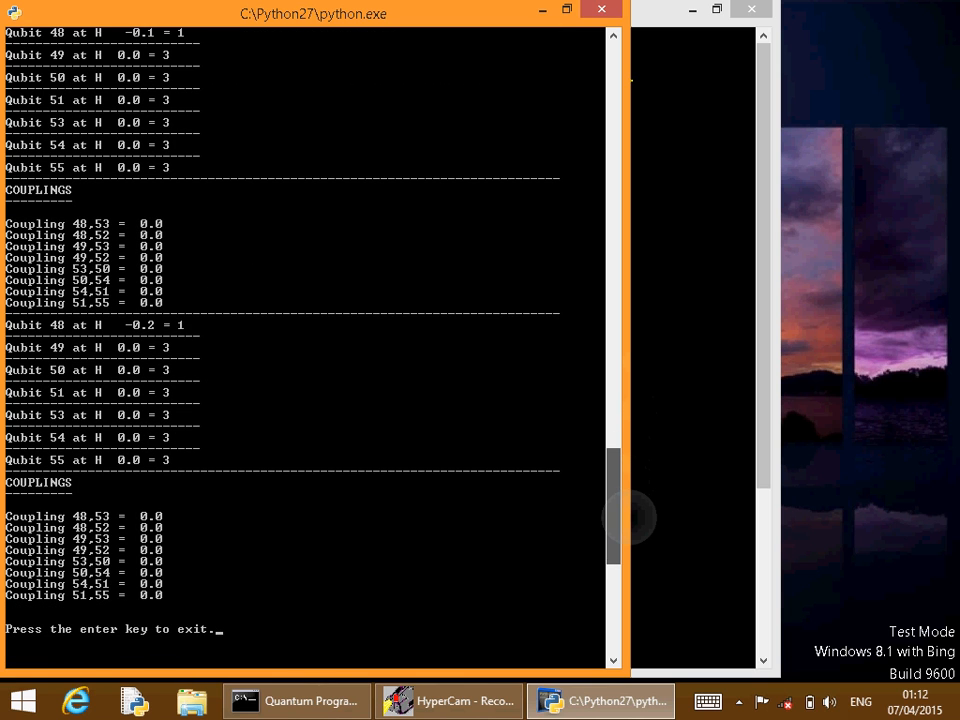
scroll(up, 3)
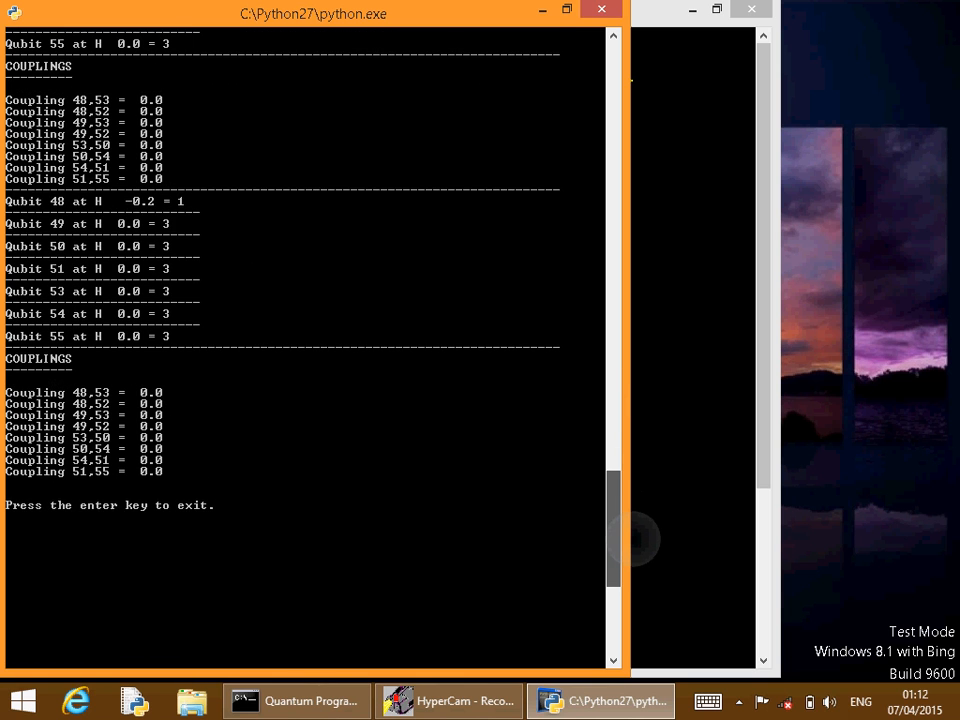
scroll(down, 3)
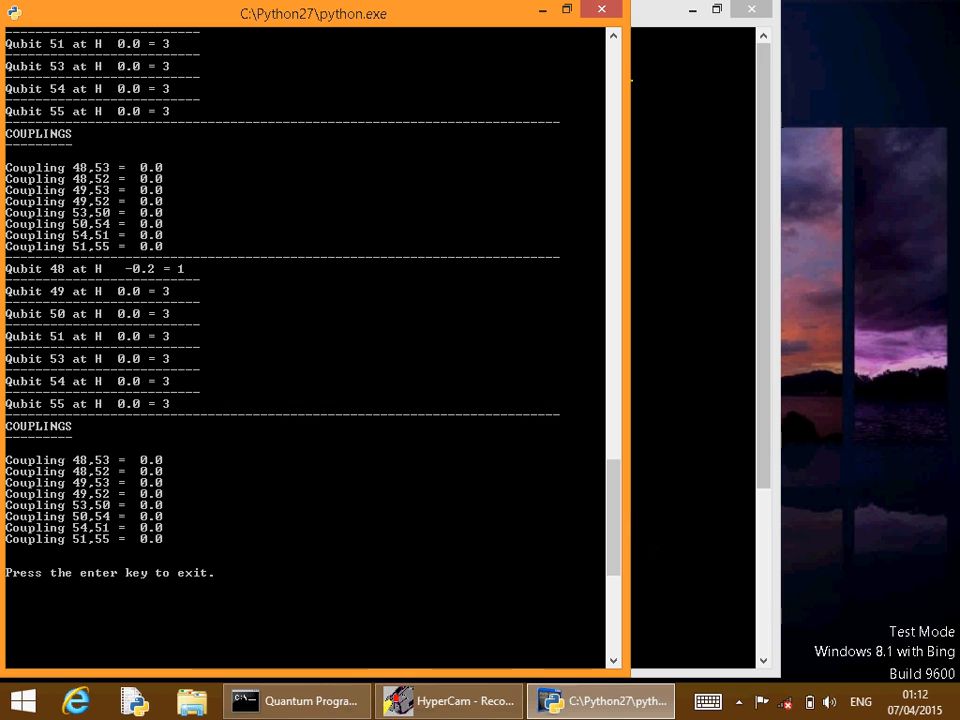